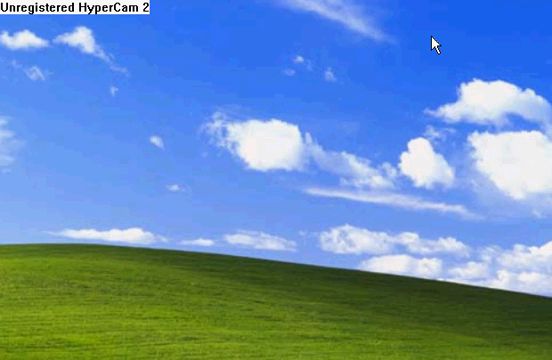
pyautogui.moveTo(348, 44)
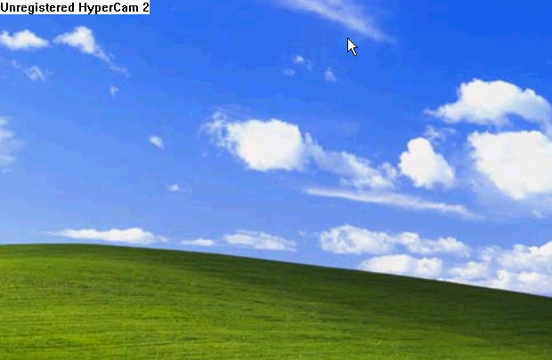
pyautogui.moveTo(108, 42)
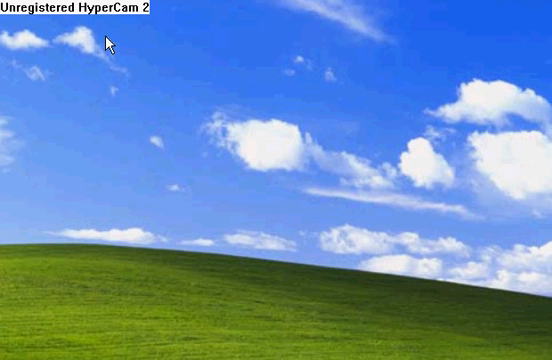
# - Start a new shortcut from the empty desktop's New menu
pyautogui.rightClick(110, 40)
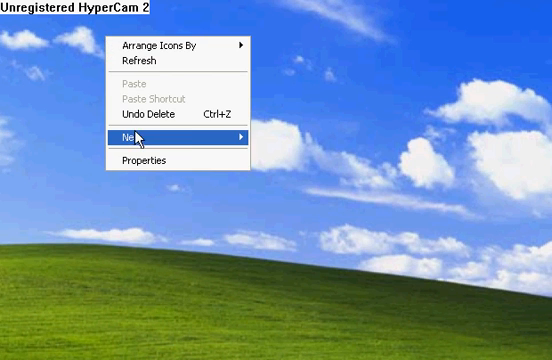
pyautogui.click(136, 132)
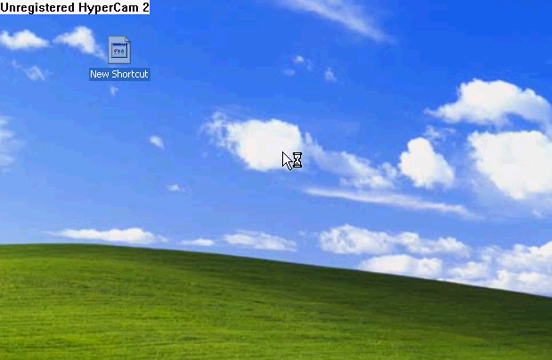
pyautogui.moveTo(192, 110)
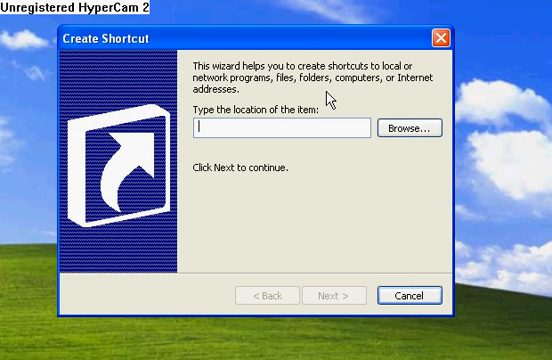
# - Enter the shutdown command with a 60-second timer and the -c message switch
pyautogui.write('shutdown -s')
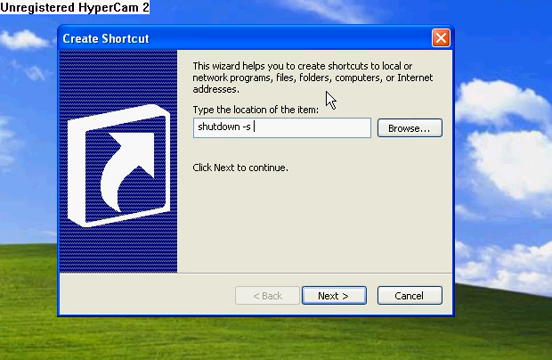
pyautogui.write('-t')
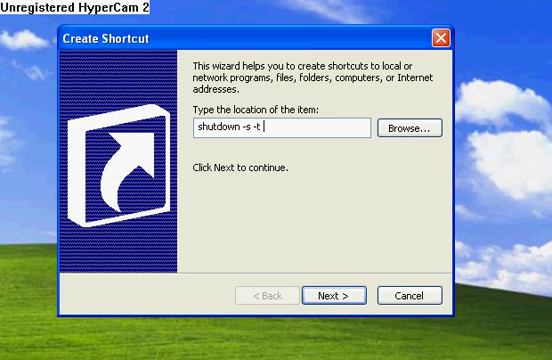
pyautogui.moveTo(332, 98)
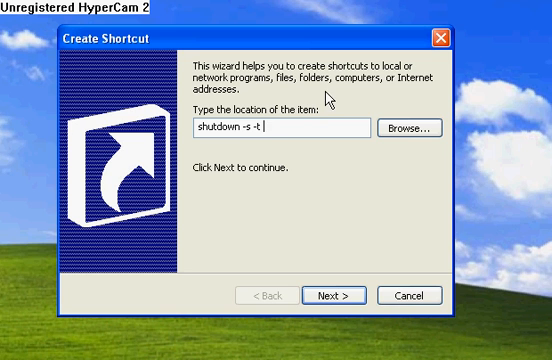
pyautogui.write('60')
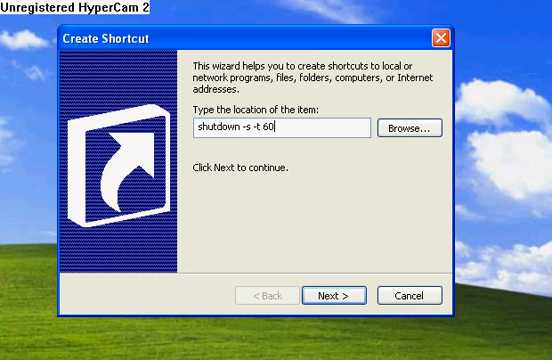
pyautogui.write('-c')
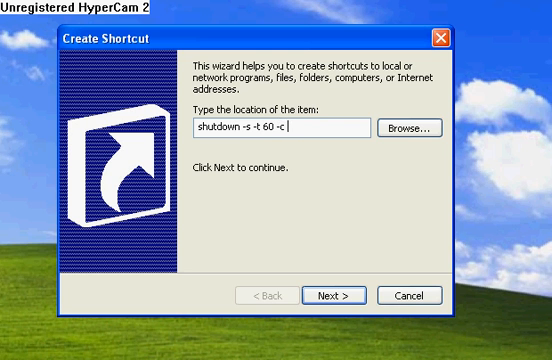
pyautogui.write('"')
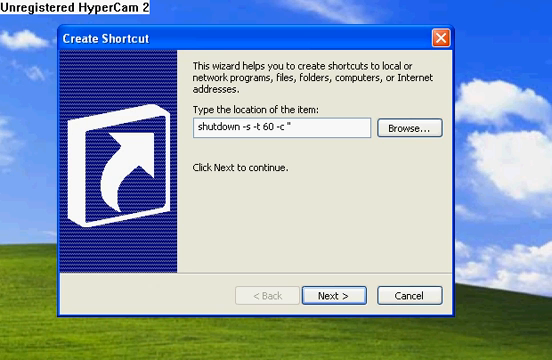
# - Add the quoted WARNING virus message to the command and continue to naming
pyautogui.click(300, 128)
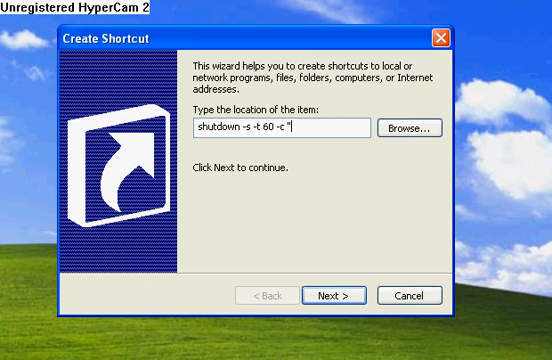
pyautogui.write('W')
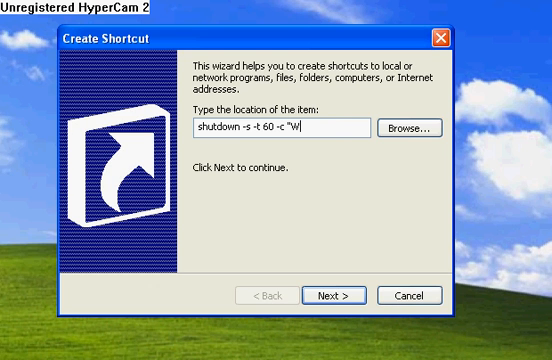
pyautogui.write('ARNING a')
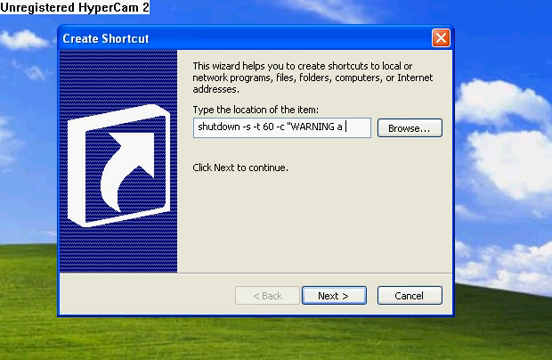
pyautogui.write('viurs')
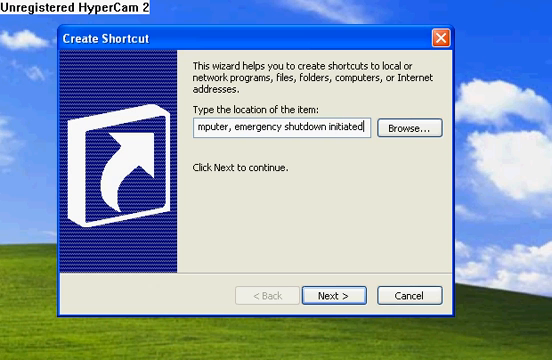
pyautogui.write('"')
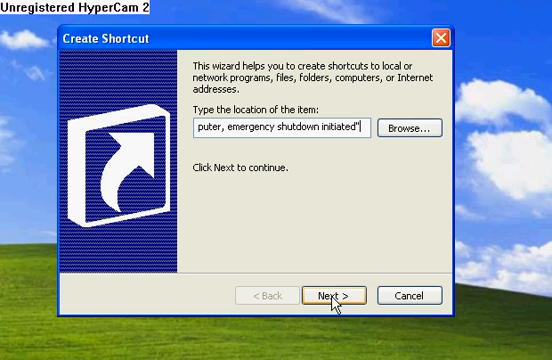
pyautogui.click(348, 296)
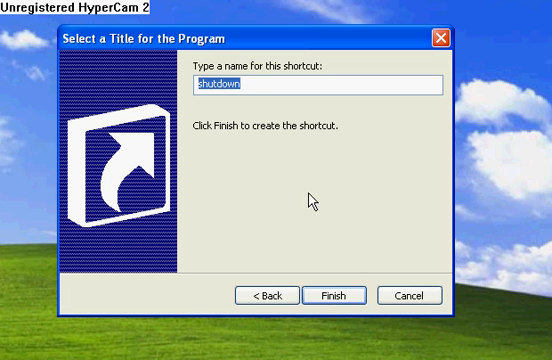
pyautogui.moveTo(320, 130)
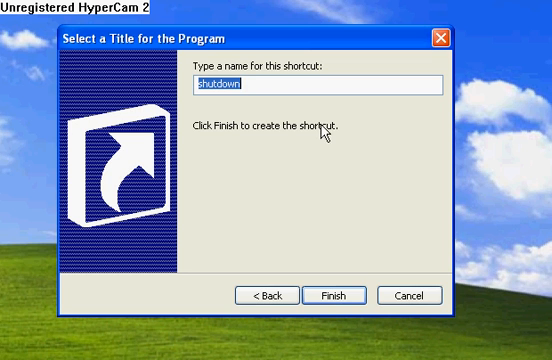
pyautogui.moveTo(382, 260)
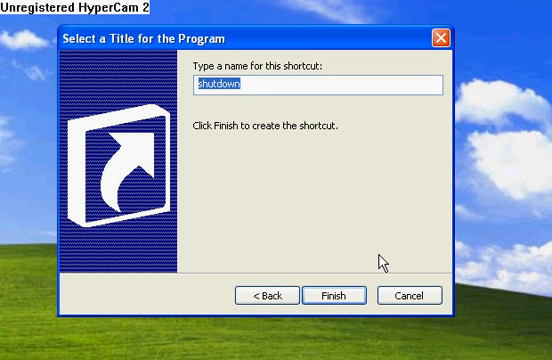
pyautogui.moveTo(348, 264)
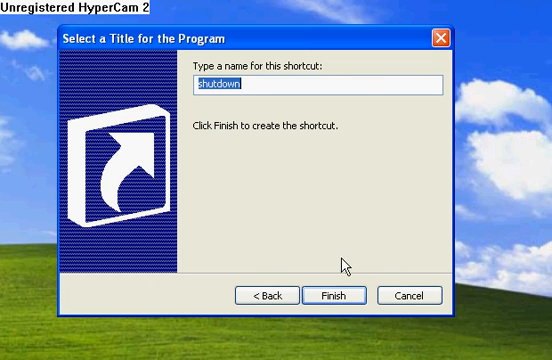
# - Finish the wizard so the shortcut named shutdown lands on the desktop
pyautogui.click(334, 296)
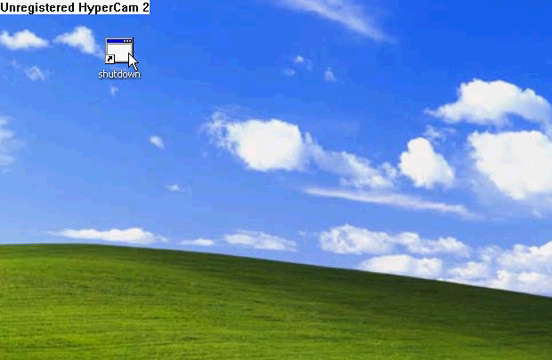
pyautogui.moveTo(130, 56)
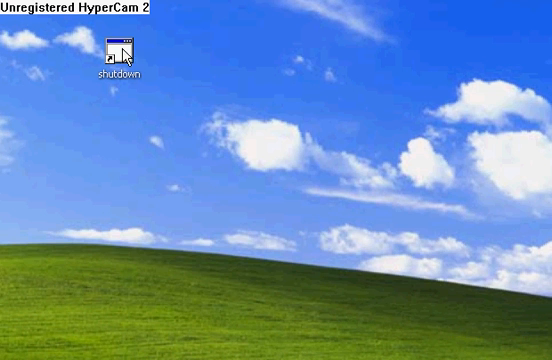
# - Give the shutdown shortcut an orange icon from SHELL32.dll via its Properties
pyautogui.rightClick(122, 48)
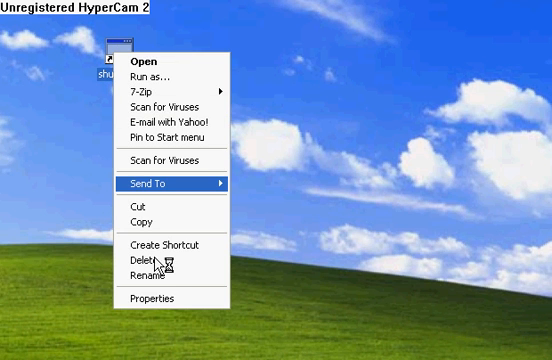
pyautogui.moveTo(160, 304)
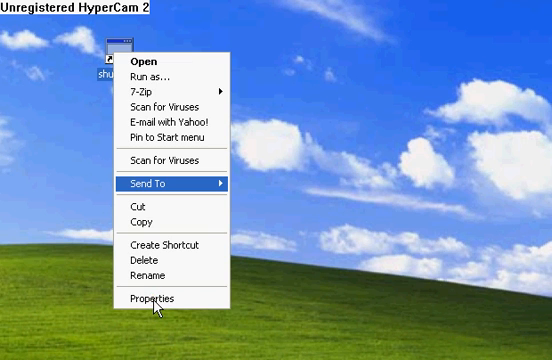
pyautogui.click(152, 300)
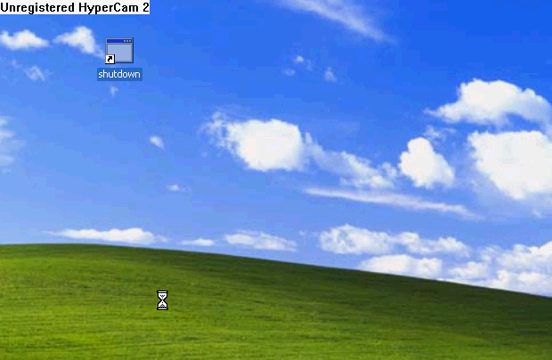
pyautogui.moveTo(284, 36)
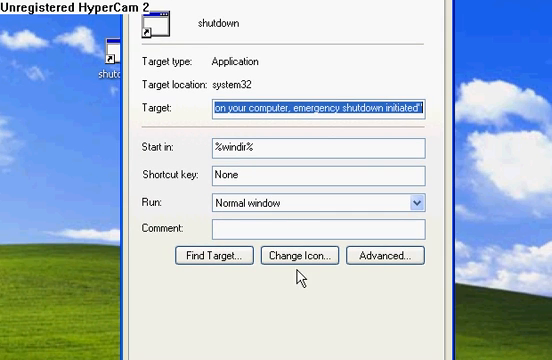
pyautogui.click(306, 256)
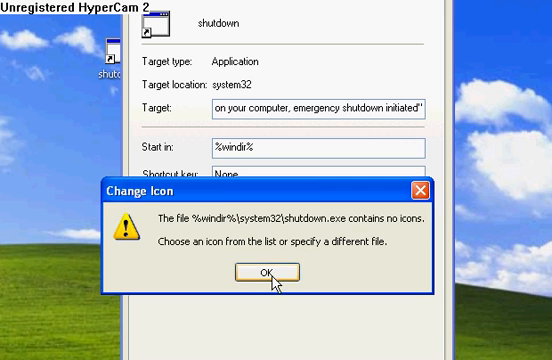
pyautogui.click(272, 270)
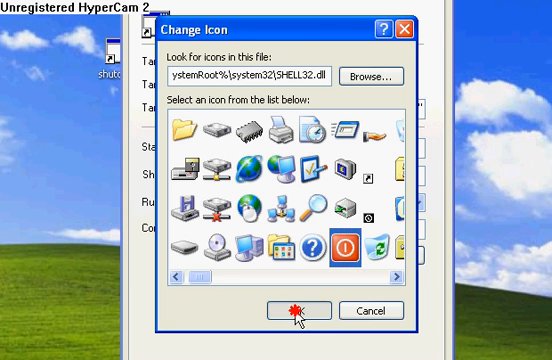
pyautogui.click(290, 312)
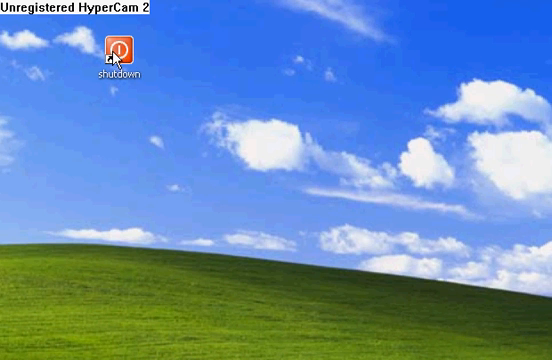
pyautogui.click(122, 52)
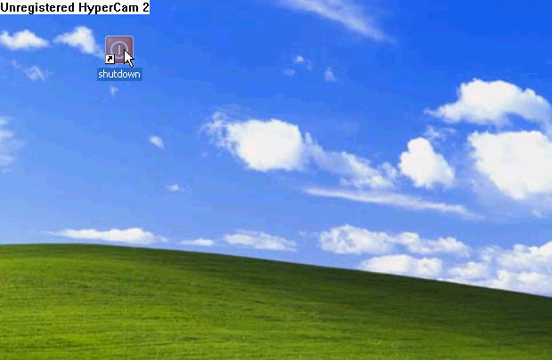
pyautogui.doubleClick(122, 48)
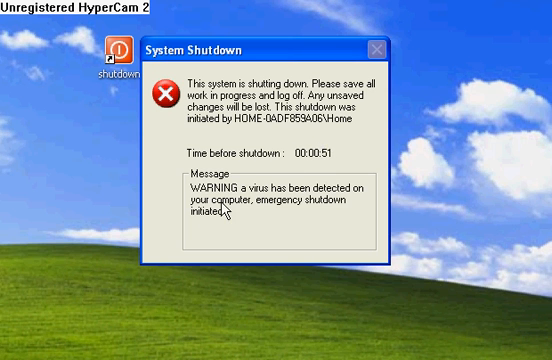
pyautogui.moveTo(358, 224)
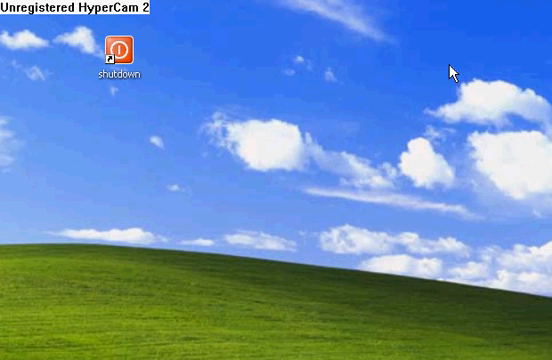
pyautogui.moveTo(242, 164)
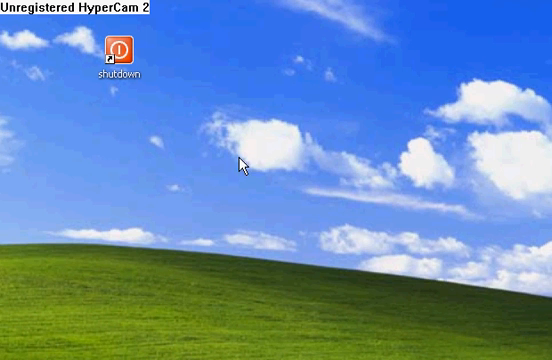
pyautogui.moveTo(232, 168)
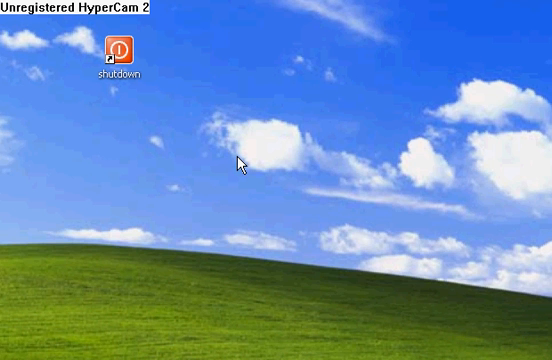
pyautogui.moveTo(256, 158)
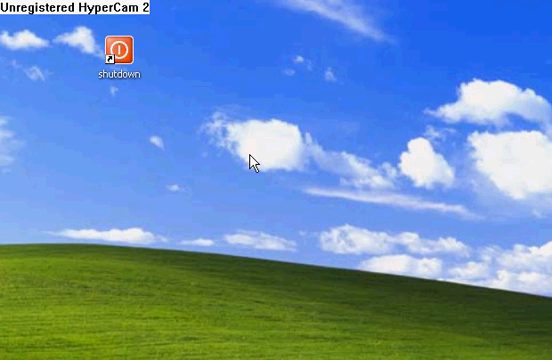